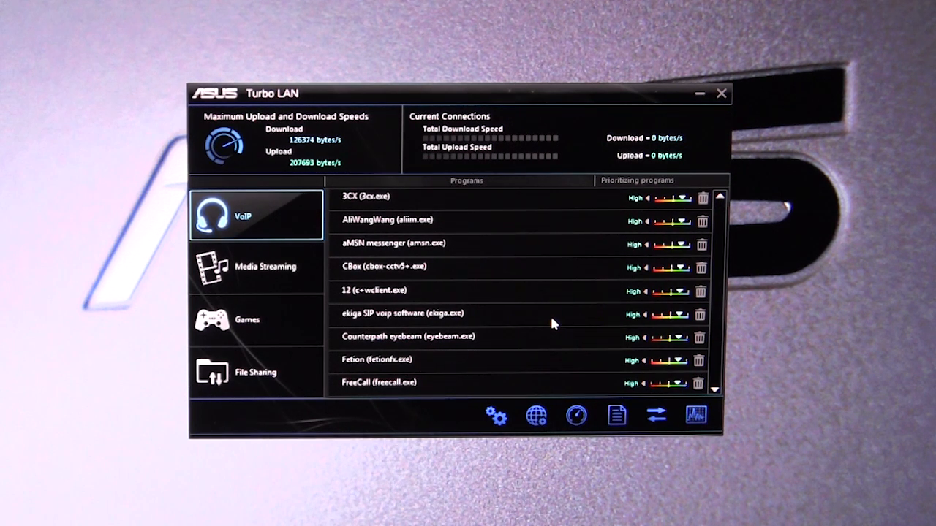
pyautogui.moveTo(430, 231)
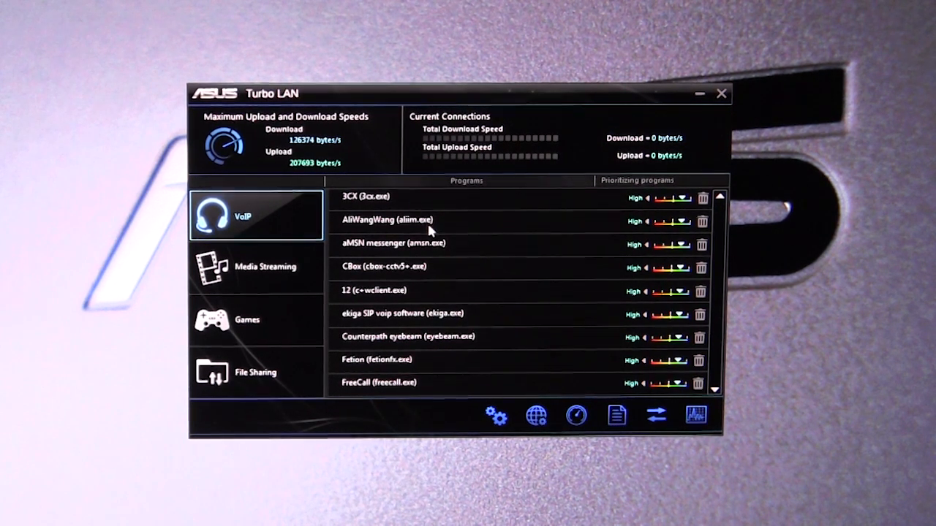
pyautogui.moveTo(276, 158)
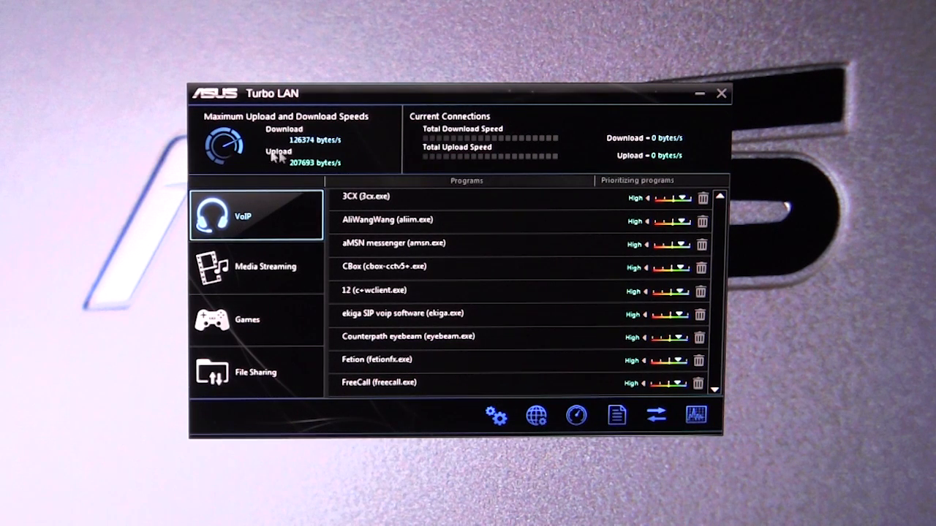
pyautogui.moveTo(264, 145)
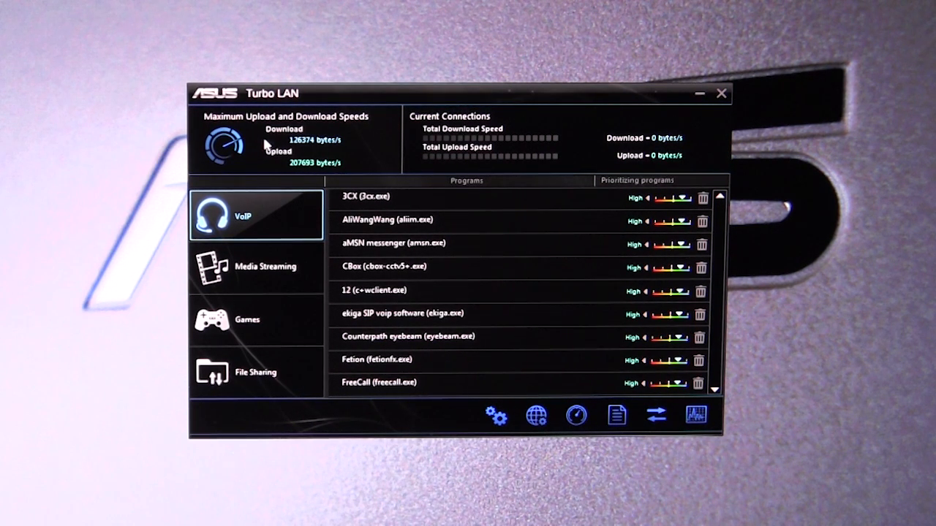
pyautogui.moveTo(262, 163)
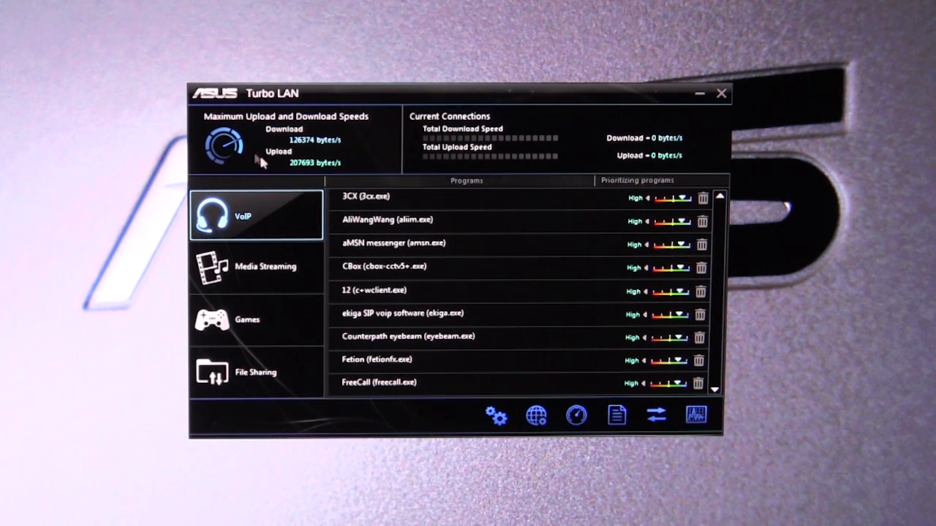
pyautogui.moveTo(509, 149)
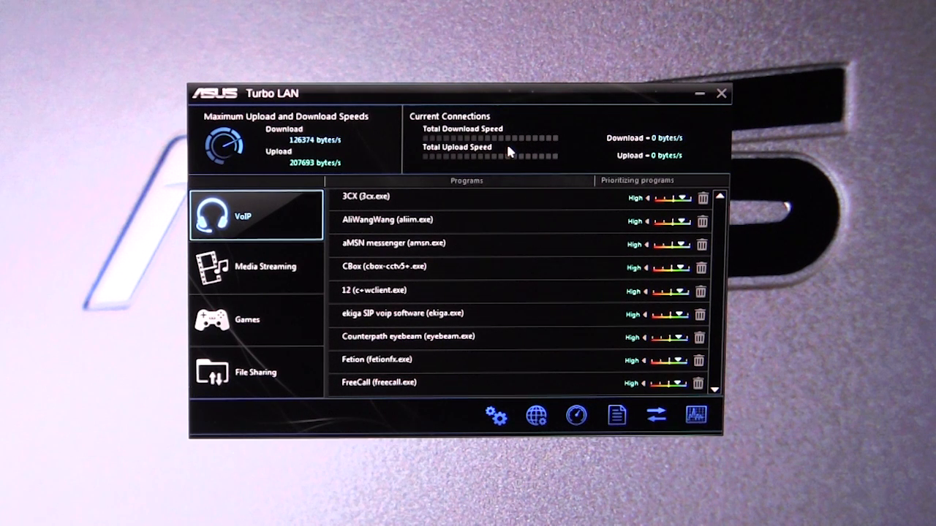
pyautogui.moveTo(592, 158)
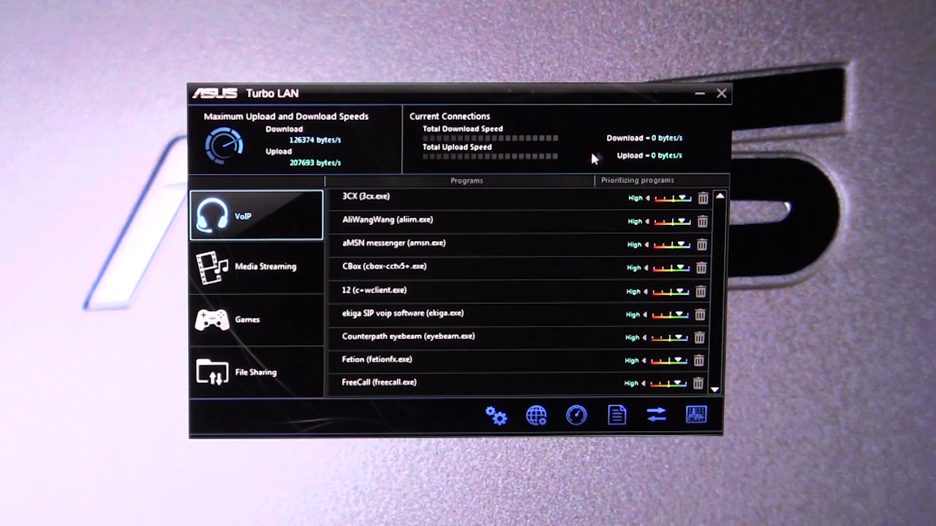
pyautogui.moveTo(544, 128)
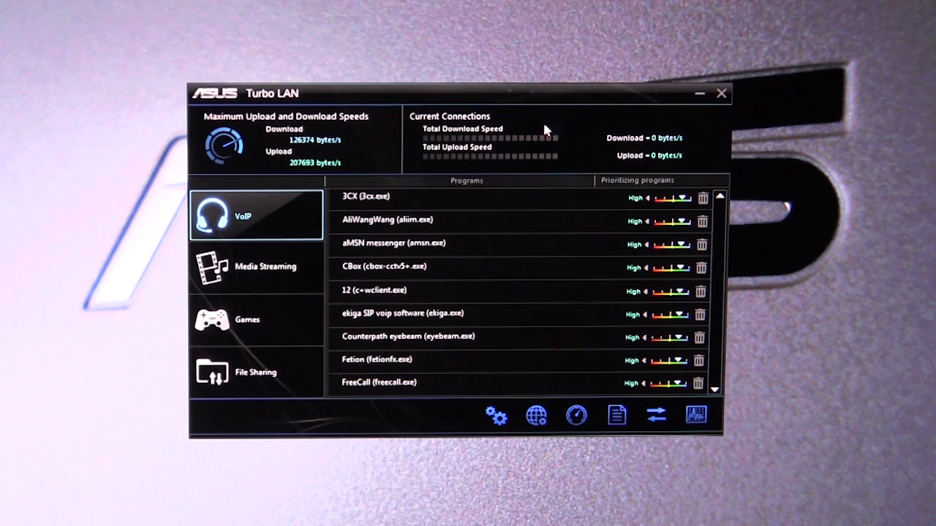
pyautogui.moveTo(544, 163)
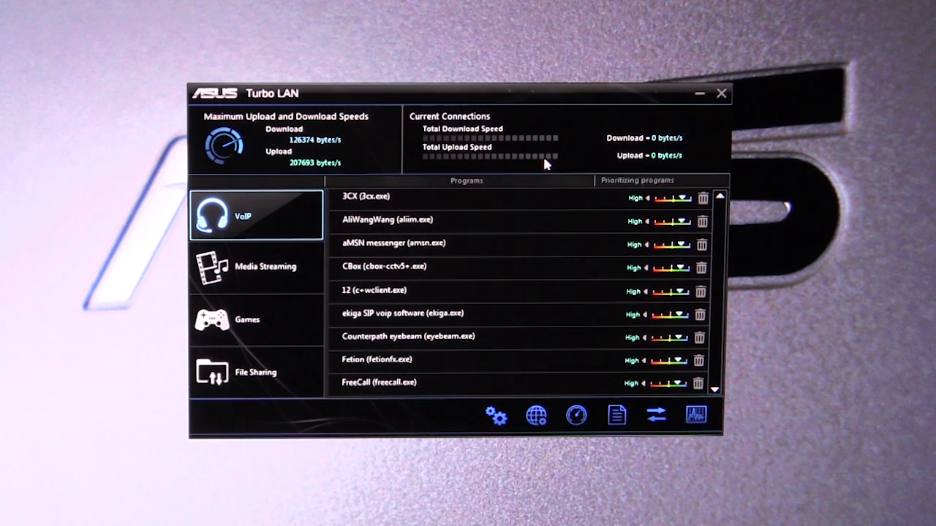
pyautogui.moveTo(407, 149)
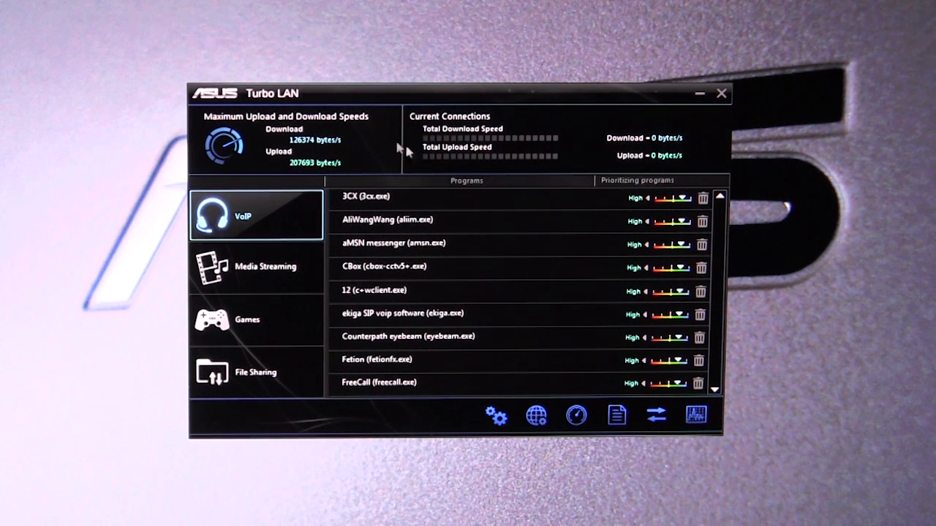
pyautogui.moveTo(446, 279)
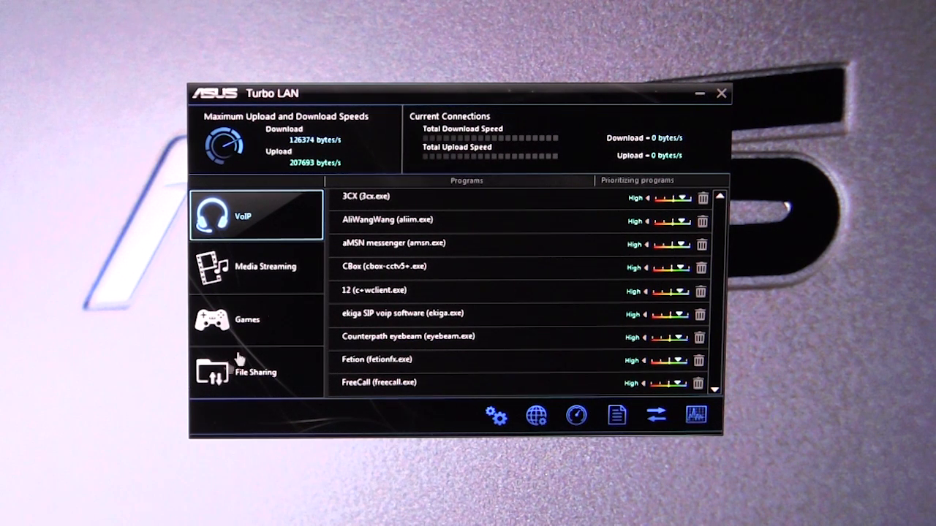
pyautogui.moveTo(246, 248)
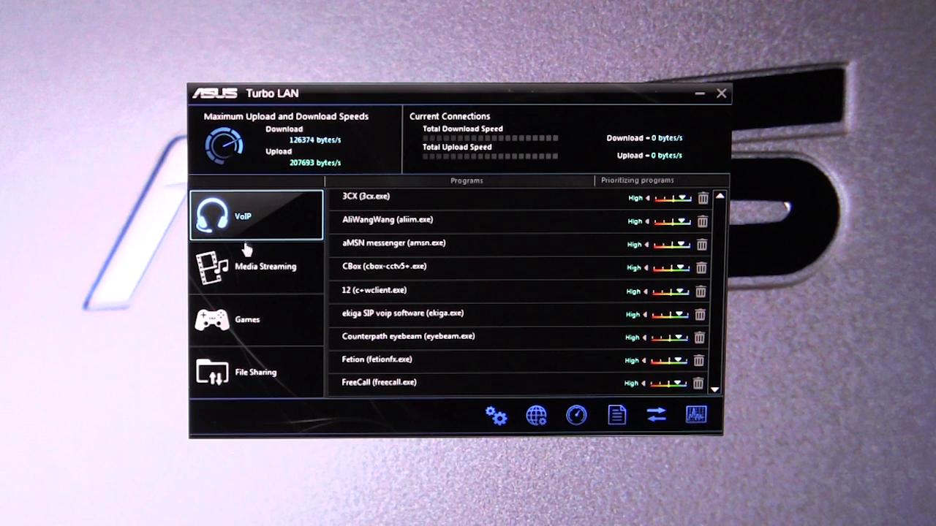
# View the Media Streaming then File Sharing program priority lists, the latter set to Lowest.
pyautogui.click(256, 266)
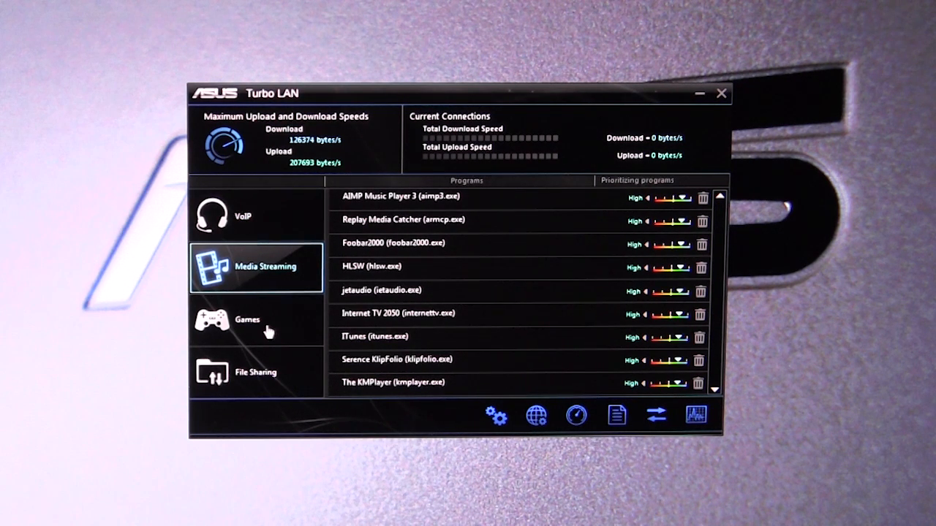
pyautogui.click(256, 373)
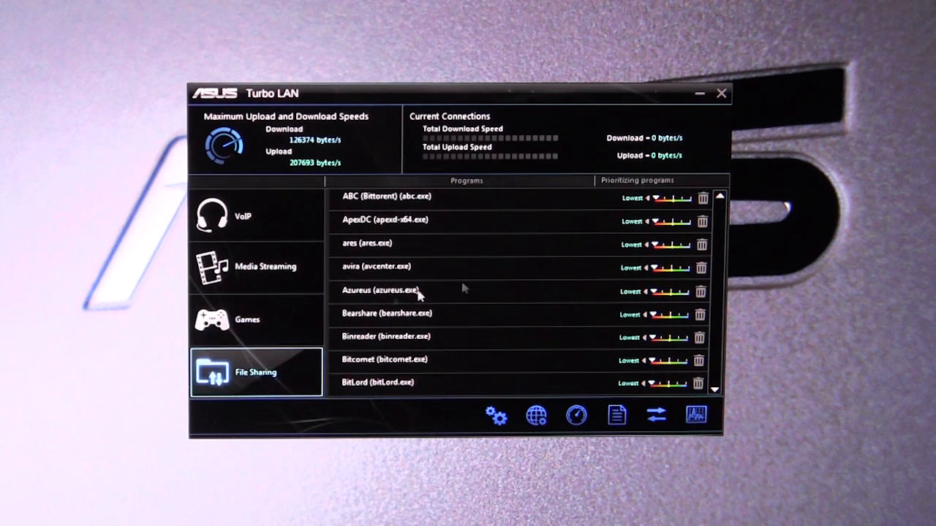
pyautogui.moveTo(494, 415)
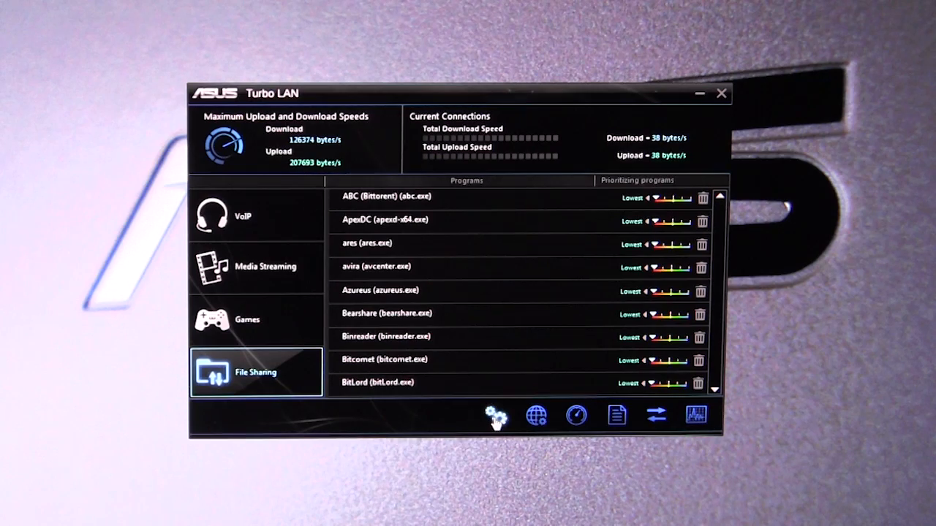
# Bring up the Preferences window with RWIN expansion, traffic shaping and bandwidth limit settings.
pyautogui.click(497, 415)
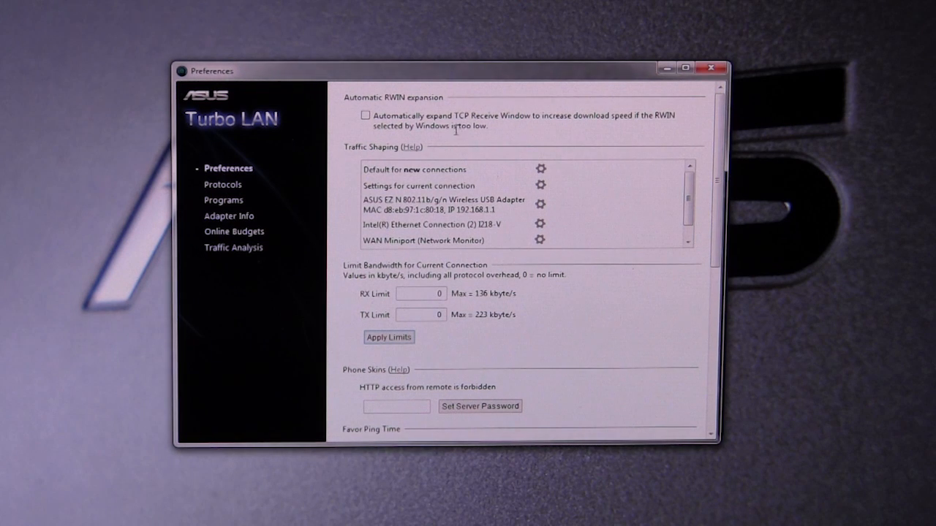
pyautogui.moveTo(656, 182)
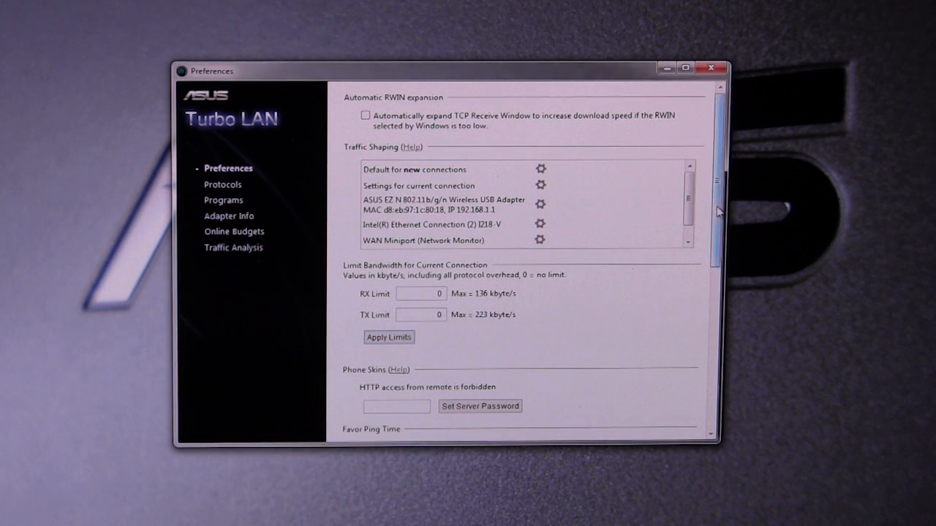
pyautogui.scroll(-3)
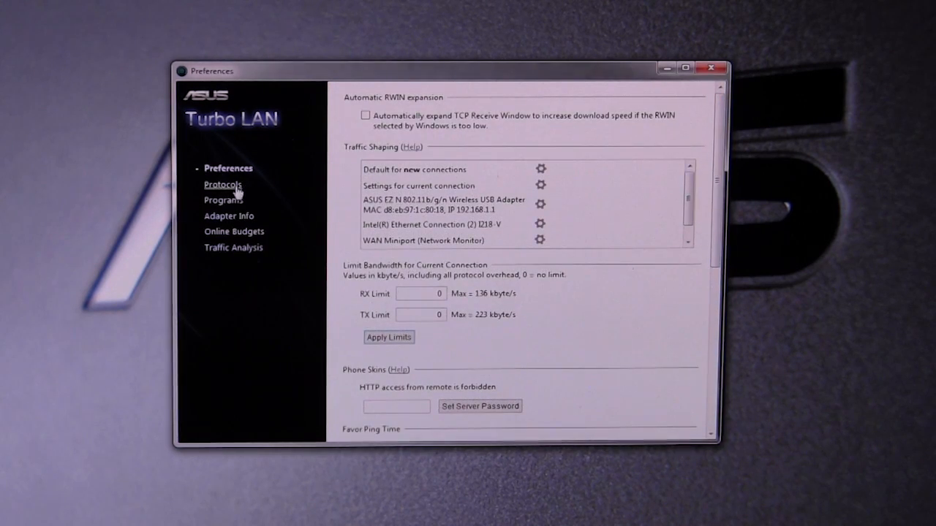
# Browse the Special, Server Protocols and Media Streaming protocol priority lists.
pyautogui.click(223, 184)
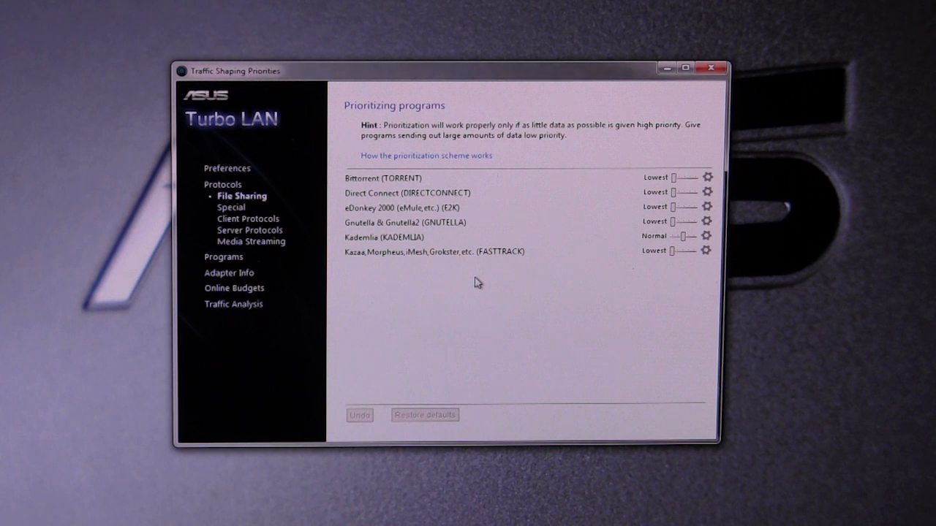
pyautogui.moveTo(445, 269)
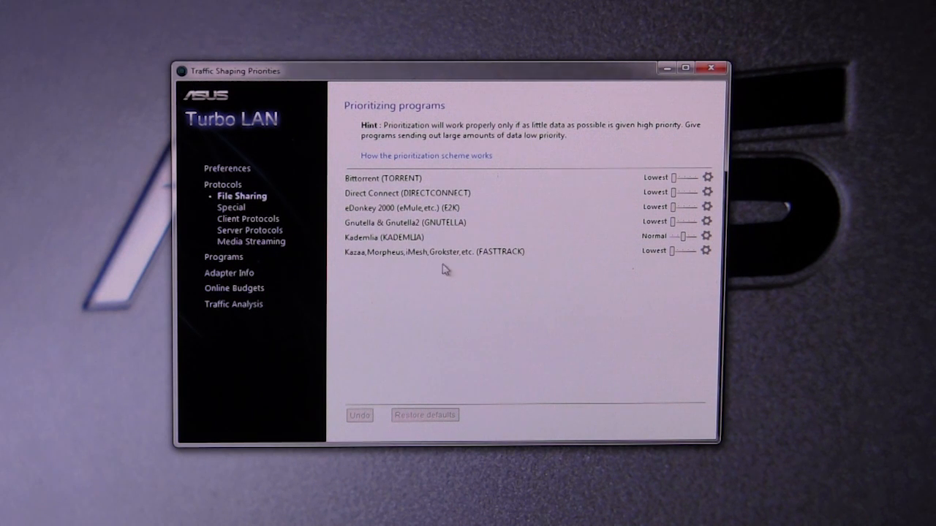
pyautogui.click(231, 207)
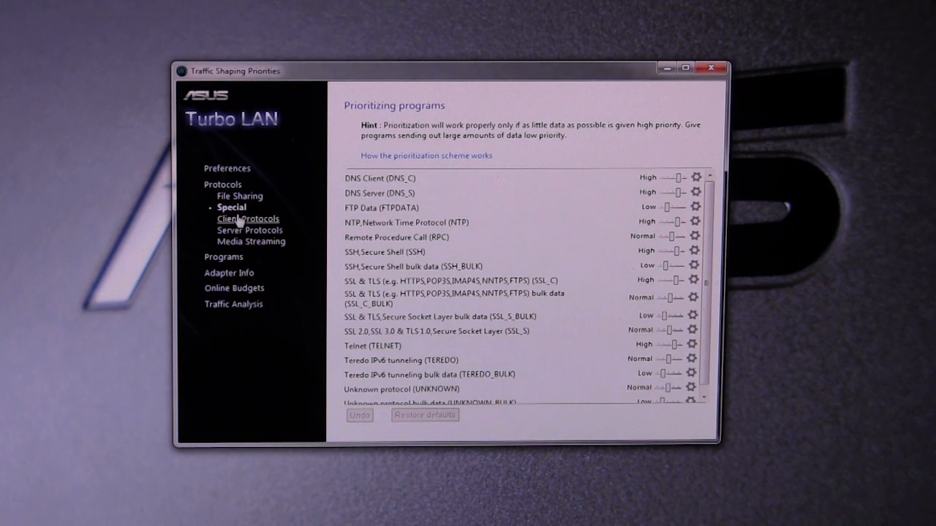
pyautogui.click(251, 231)
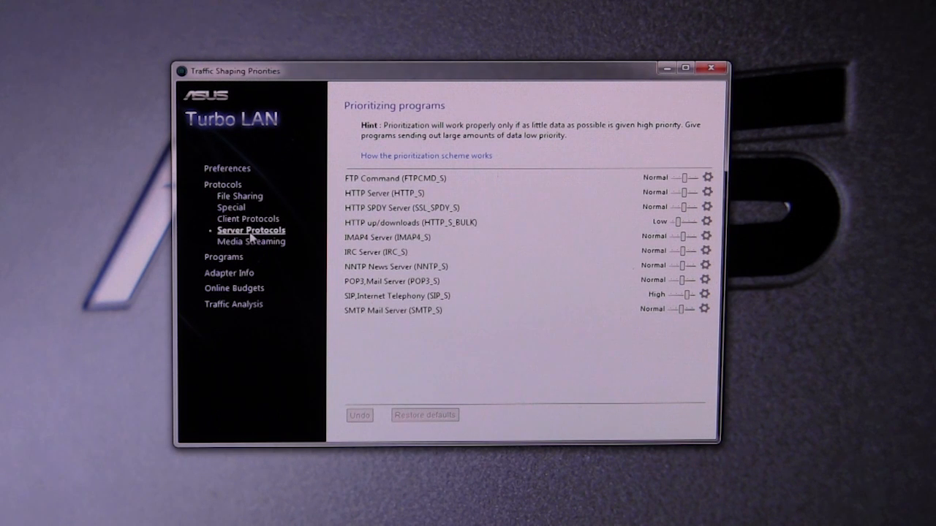
pyautogui.click(252, 241)
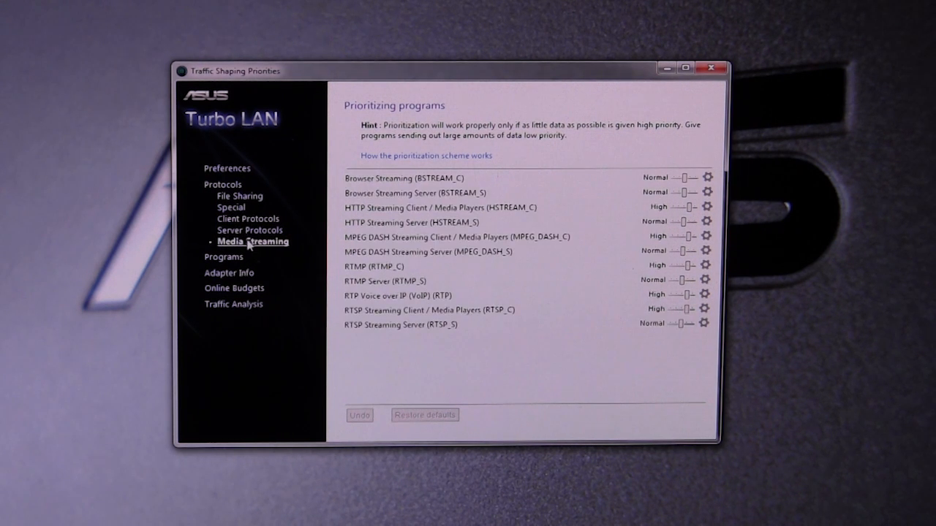
pyautogui.moveTo(611, 266)
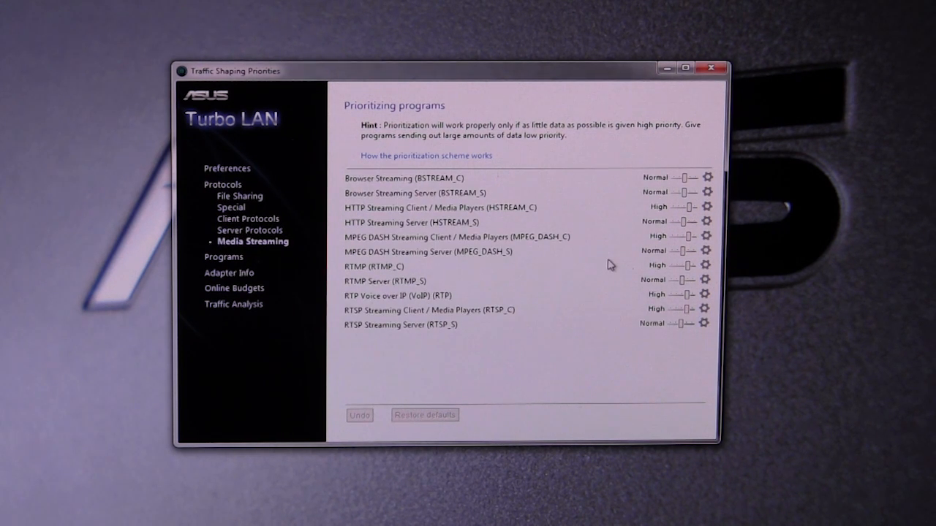
pyautogui.moveTo(223, 271)
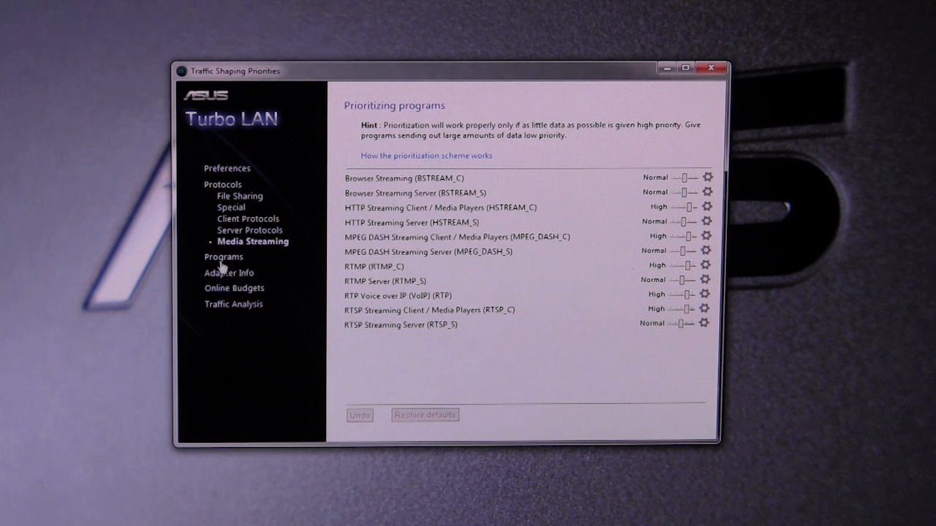
# Browse the File Sharing, Voice-over-IP, Media Streaming and Misc. High program priority lists.
pyautogui.click(222, 258)
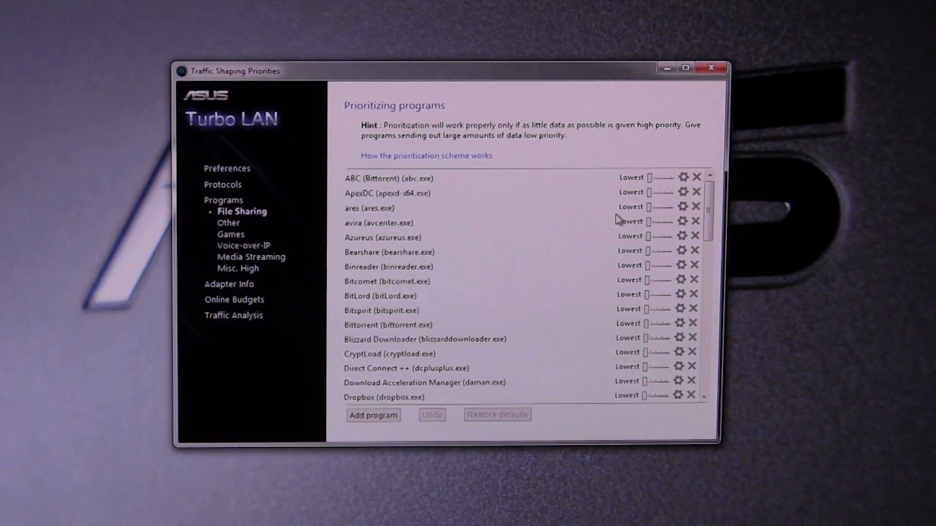
pyautogui.scroll(-3)
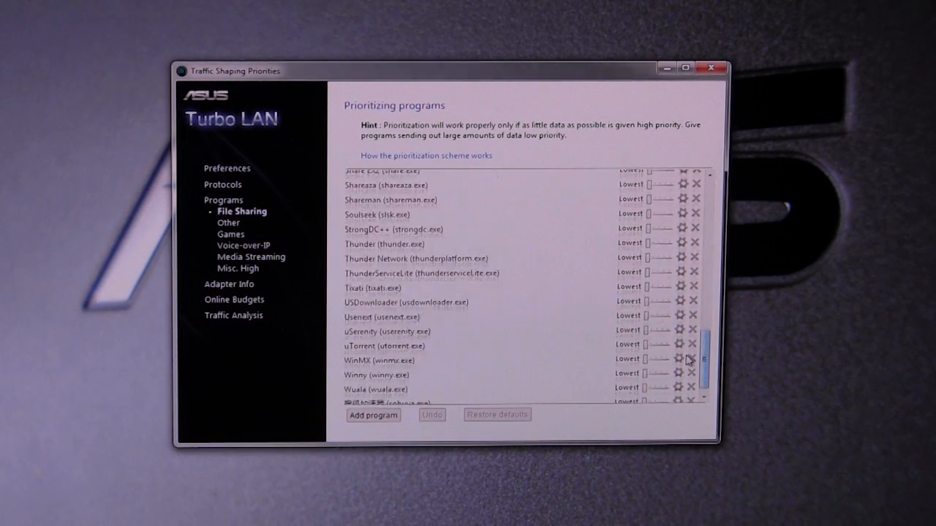
pyautogui.scroll(3)
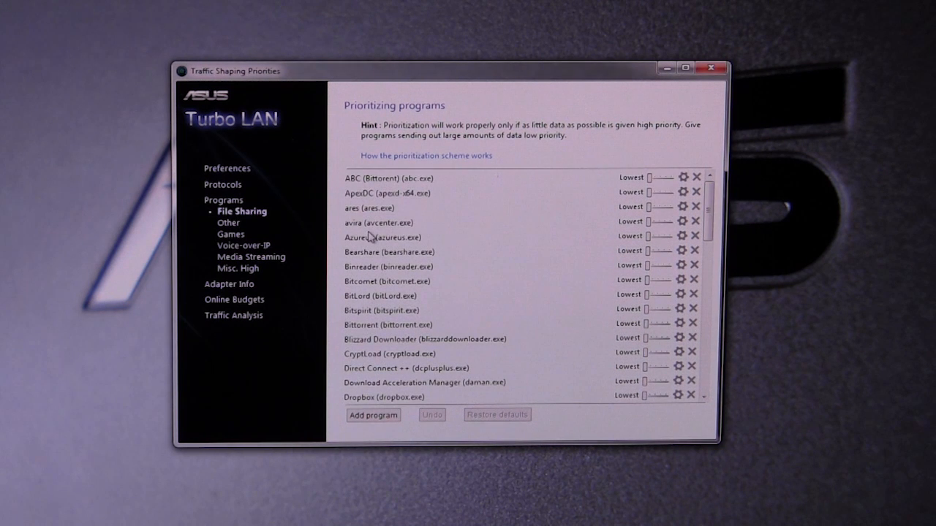
pyautogui.click(243, 246)
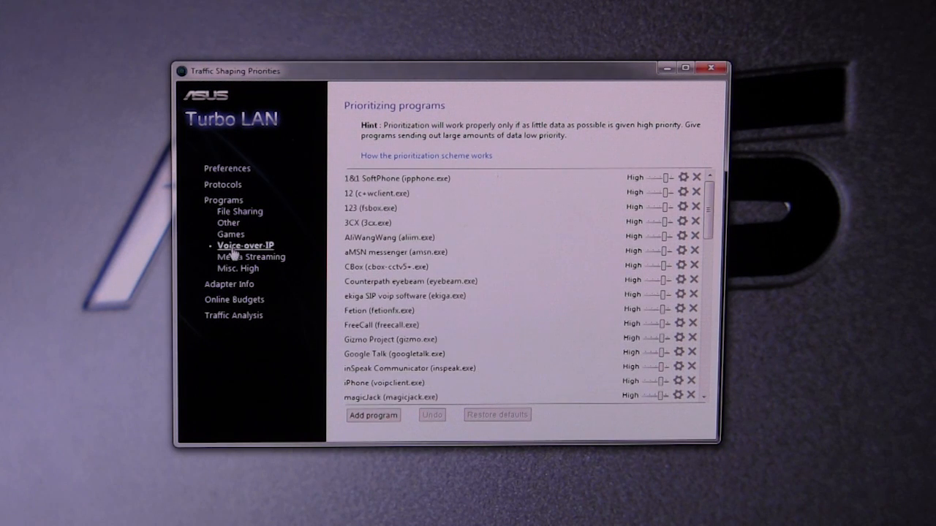
pyautogui.click(252, 257)
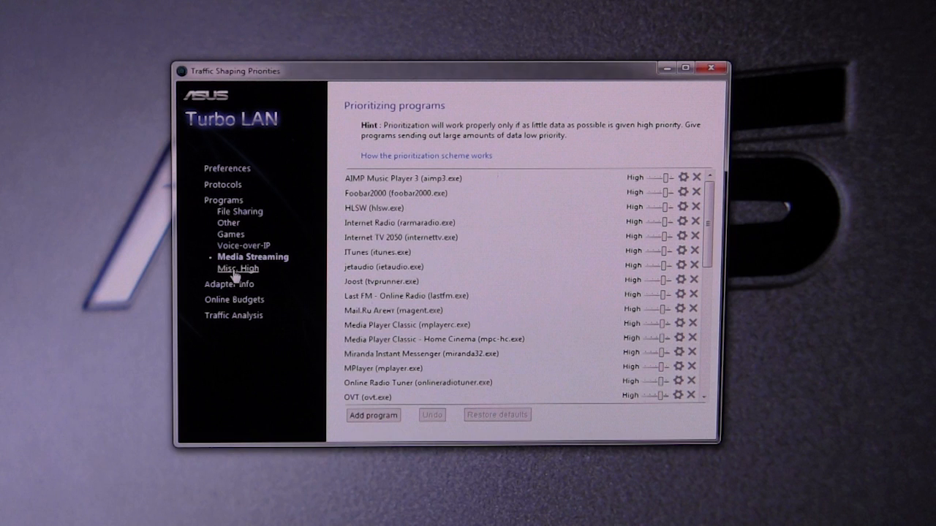
pyautogui.click(237, 269)
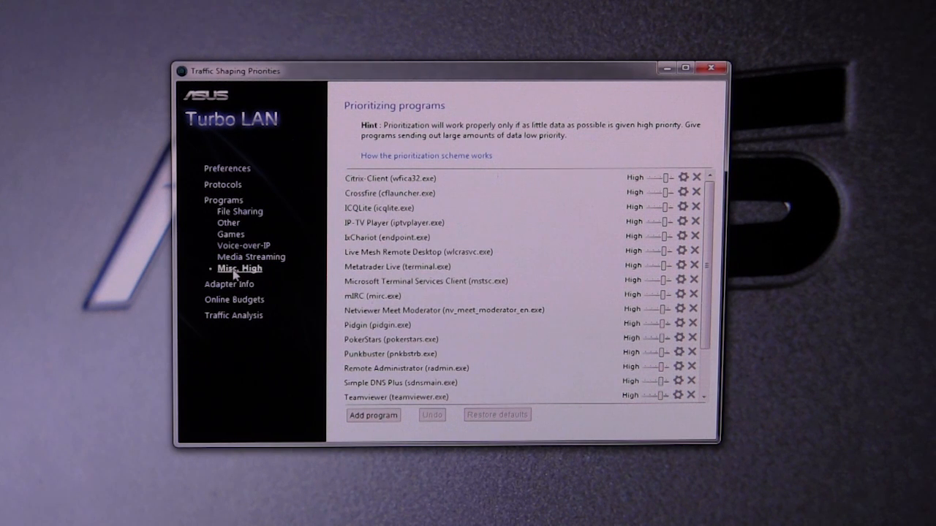
pyautogui.moveTo(295, 263)
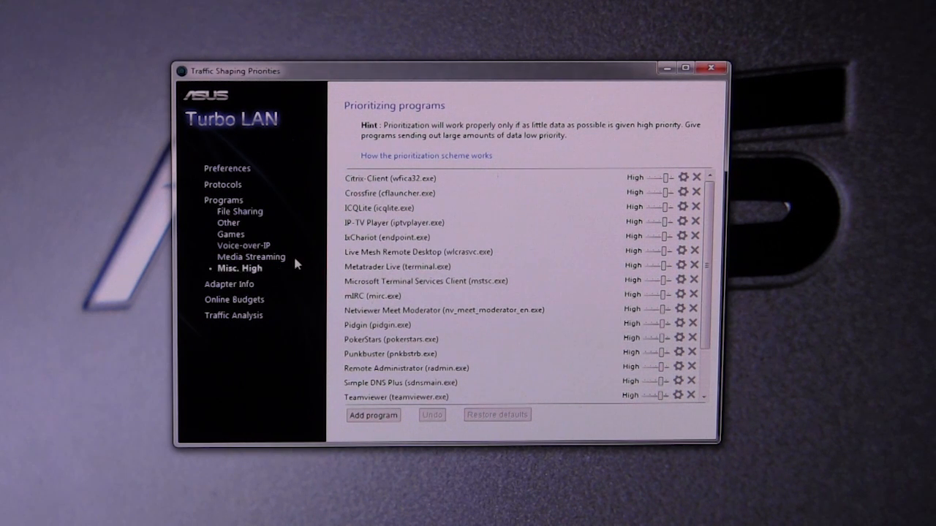
# View Adapter Info and Online Budgets, then Real-Time Traffic Analysis with Slot 1 named Streaming.
pyautogui.click(228, 284)
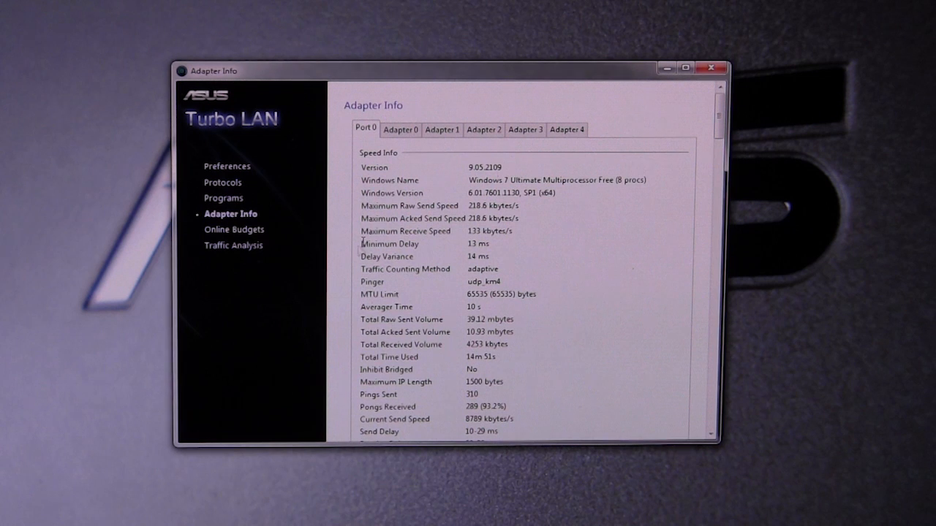
pyautogui.moveTo(264, 273)
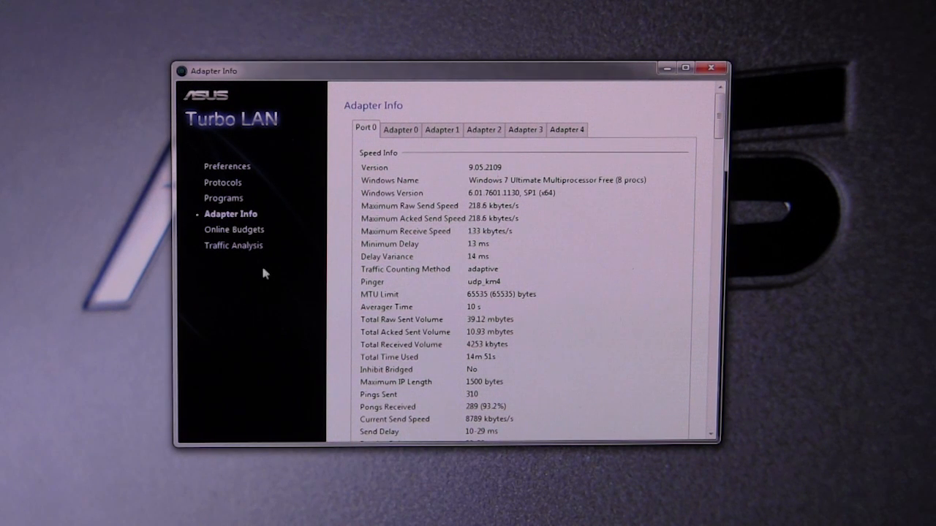
pyautogui.click(234, 229)
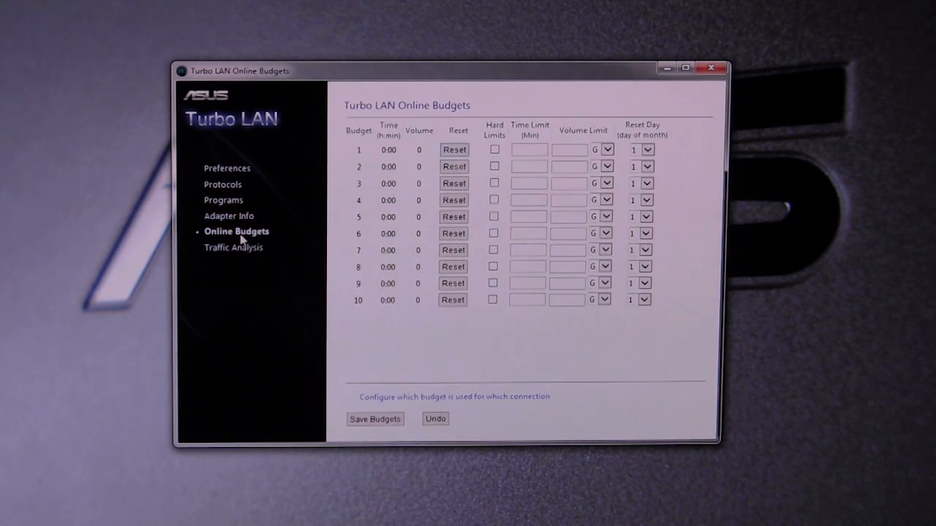
pyautogui.moveTo(291, 250)
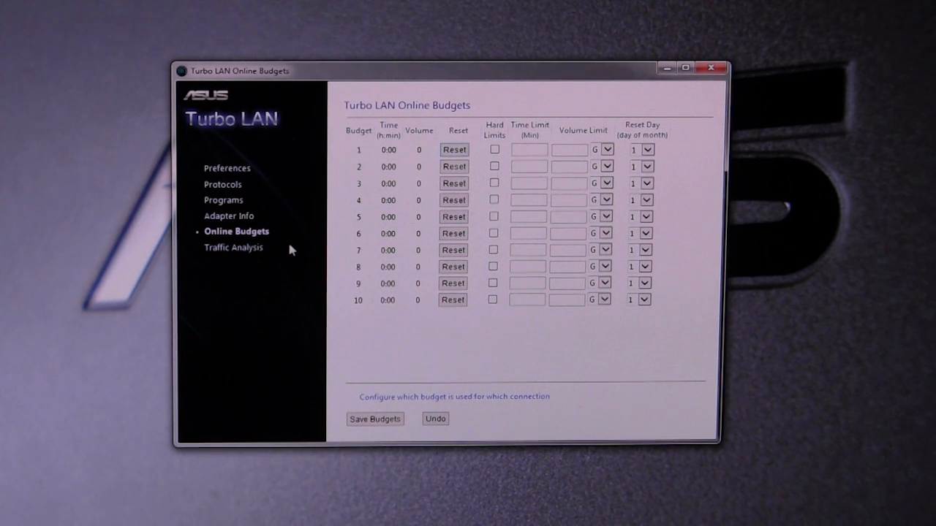
pyautogui.moveTo(453, 99)
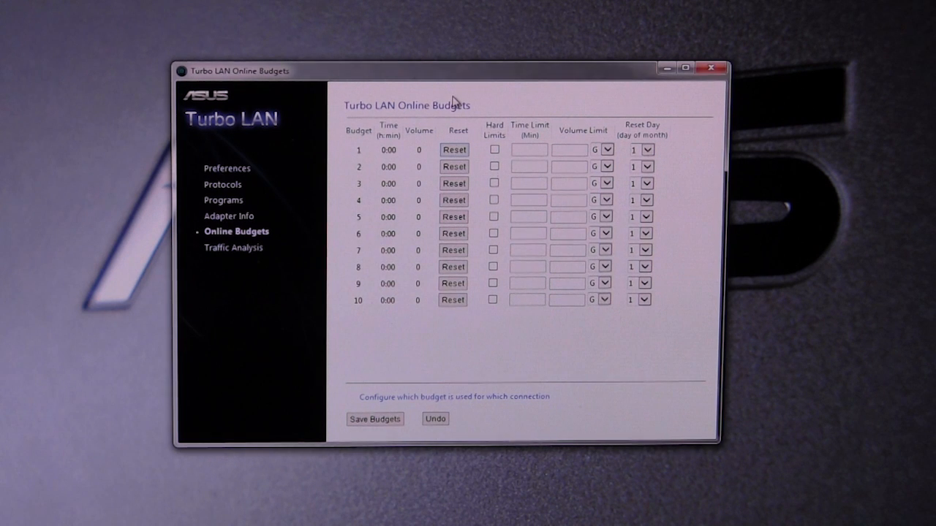
pyautogui.click(233, 247)
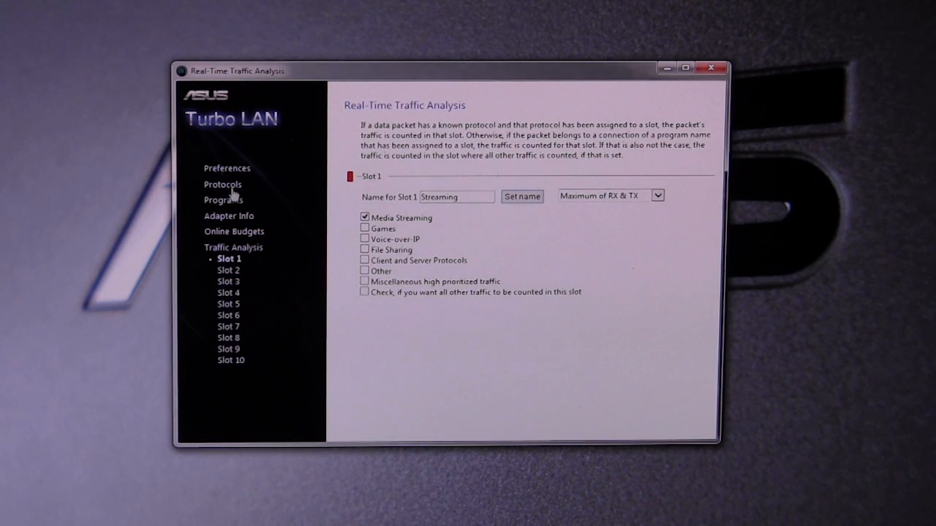
# Close the advanced settings window, returning to the File Sharing dashboard.
pyautogui.click(226, 167)
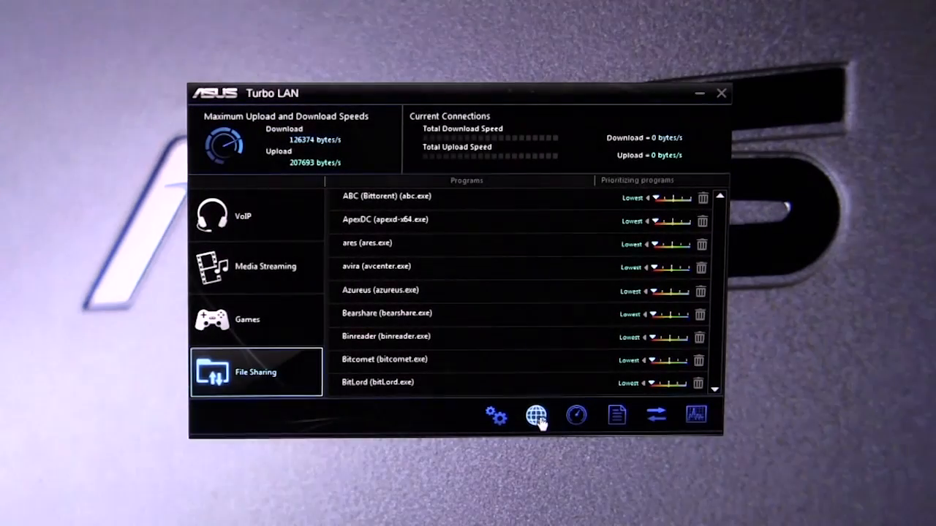
pyautogui.moveTo(536, 416)
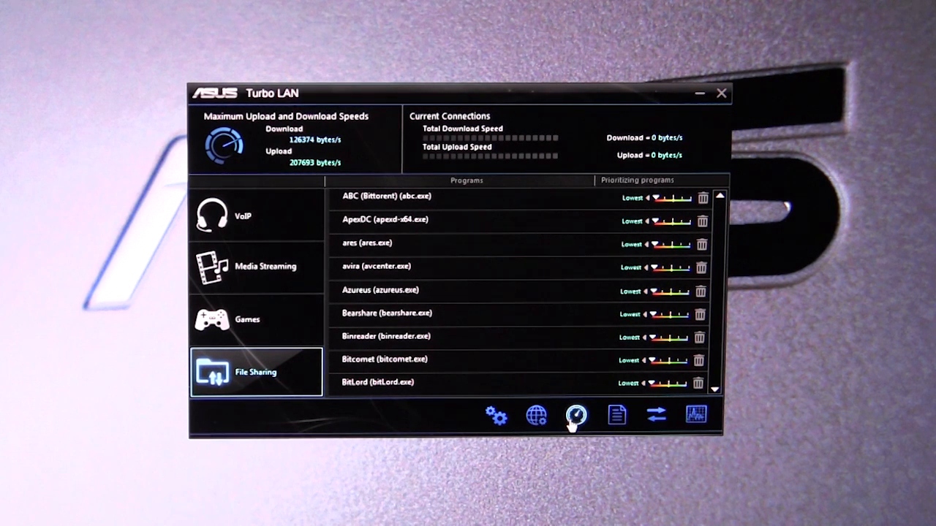
pyautogui.moveTo(576, 415)
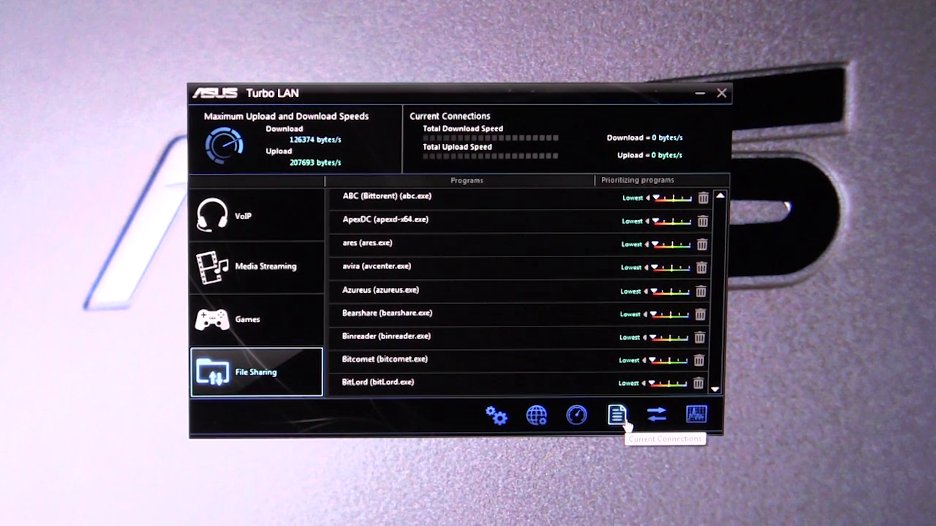
pyautogui.click(618, 415)
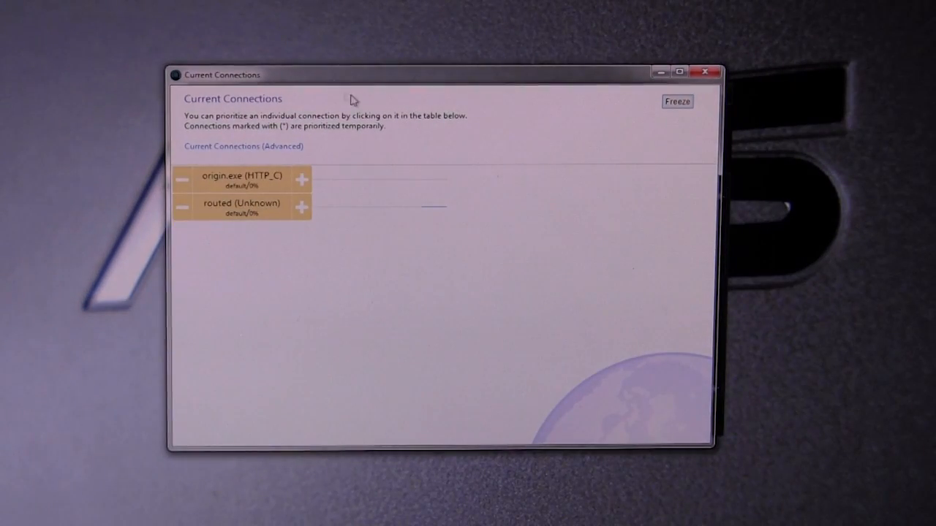
pyautogui.moveTo(359, 242)
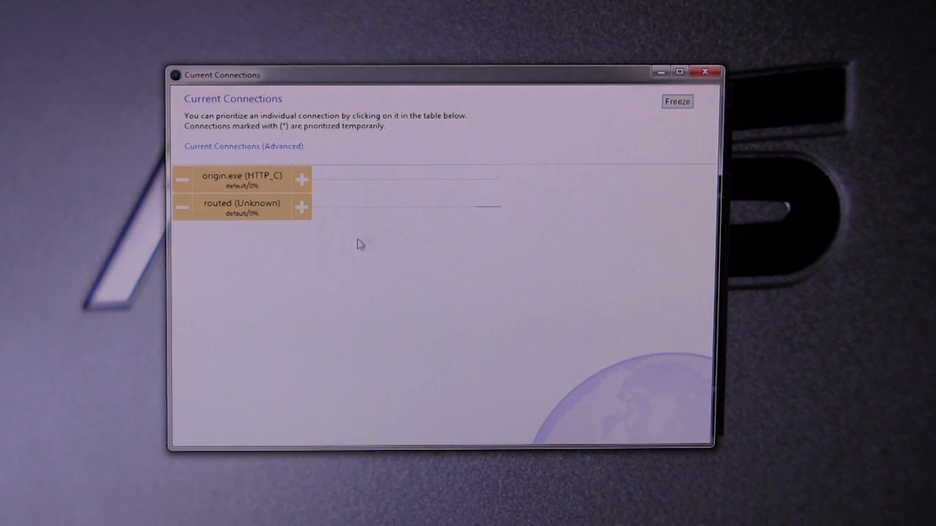
pyautogui.moveTo(530, 164)
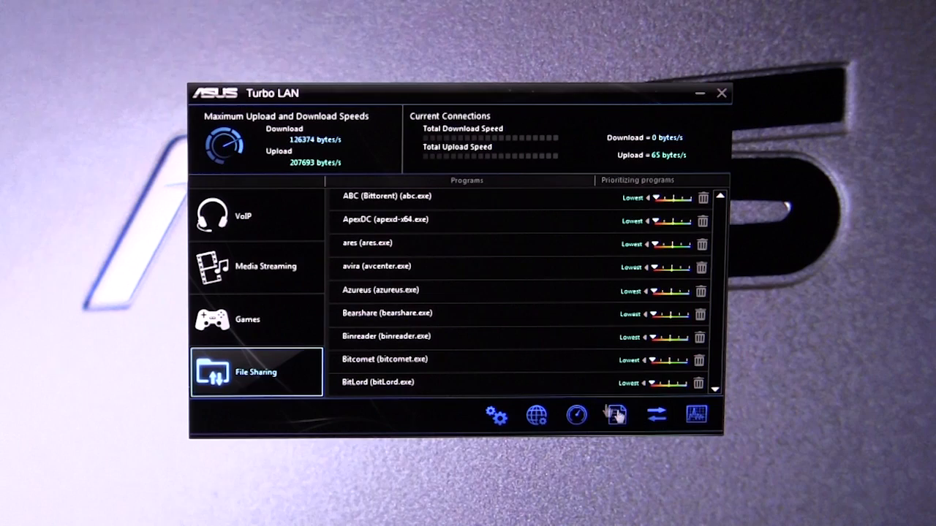
pyautogui.moveTo(655, 415)
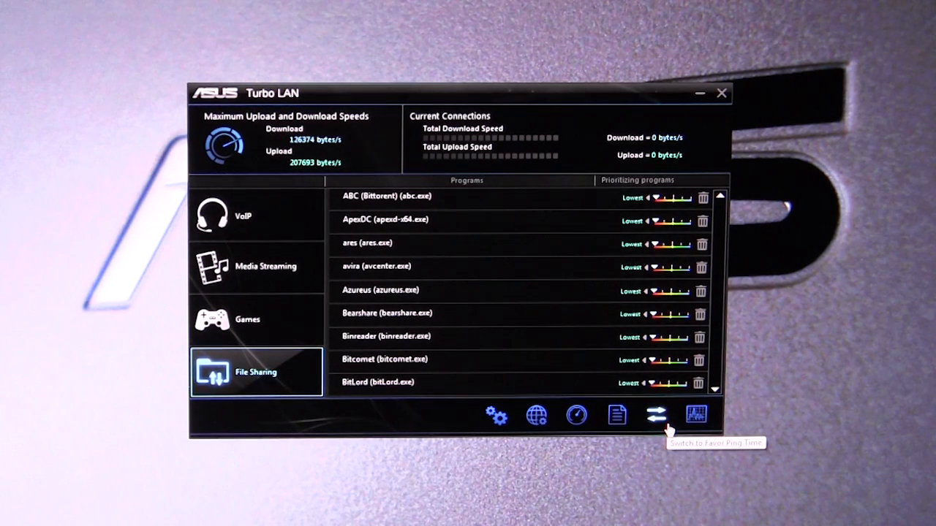
pyautogui.moveTo(669, 427)
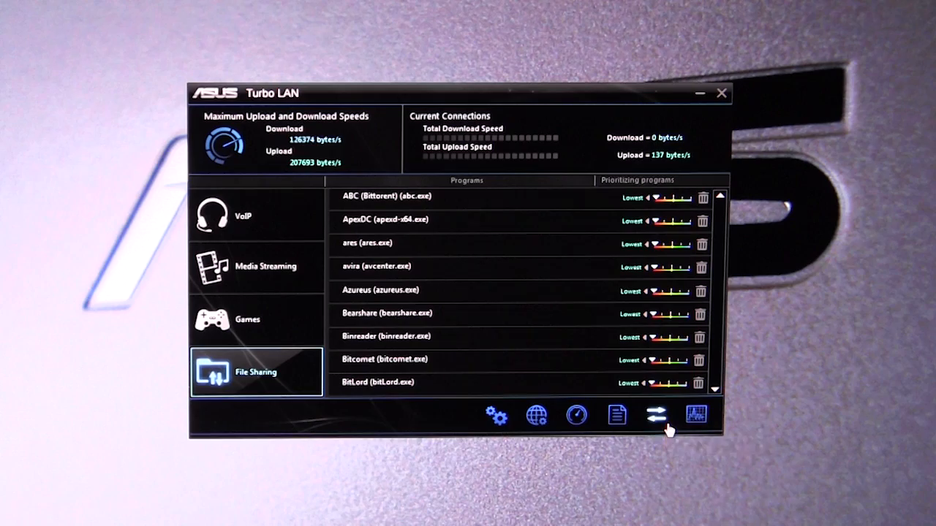